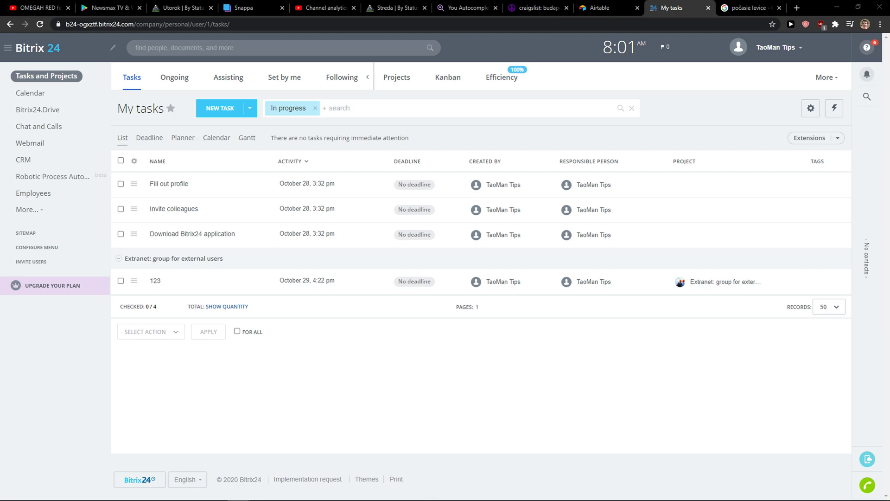
mouse_move(581, 103)
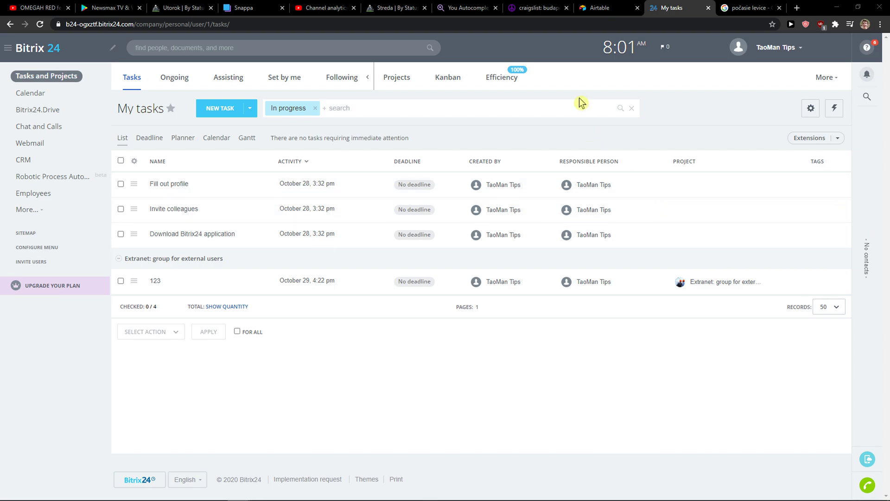
mouse_move(61, 109)
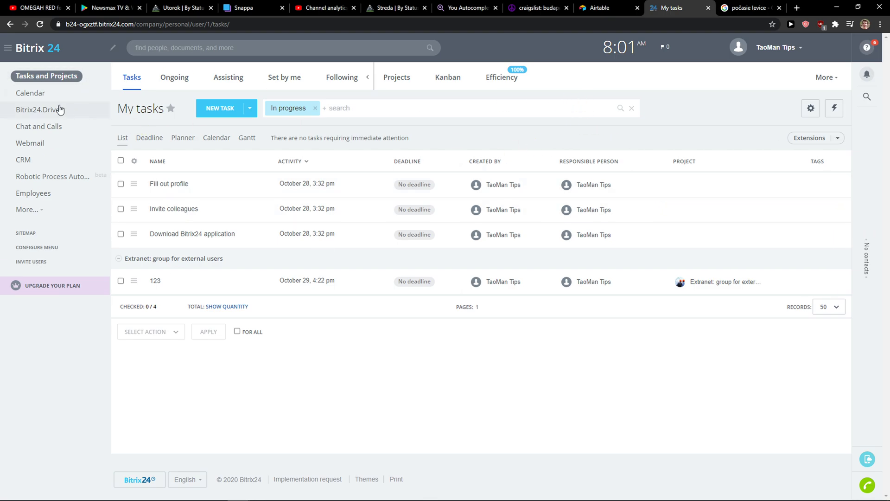
mouse_move(29, 265)
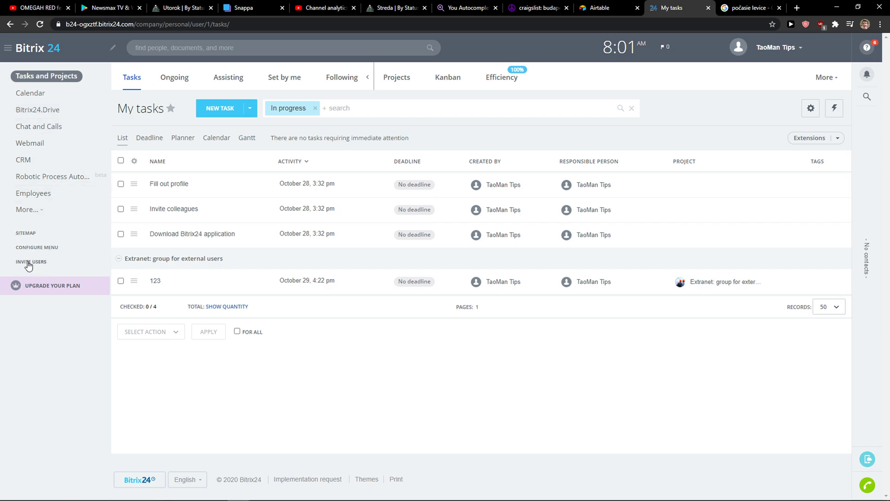
- Browse the invite options: email or phone, bulk invitation, department invite, then the add-new-user form
left_click(30, 261)
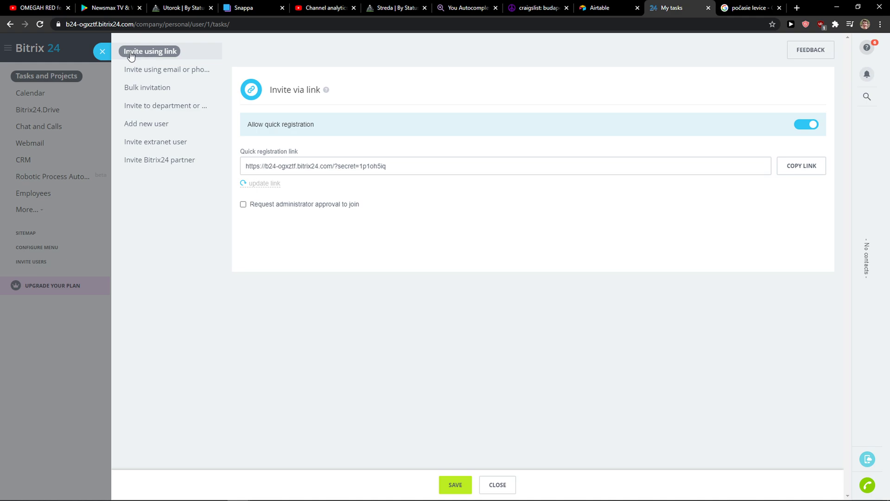
left_click(168, 69)
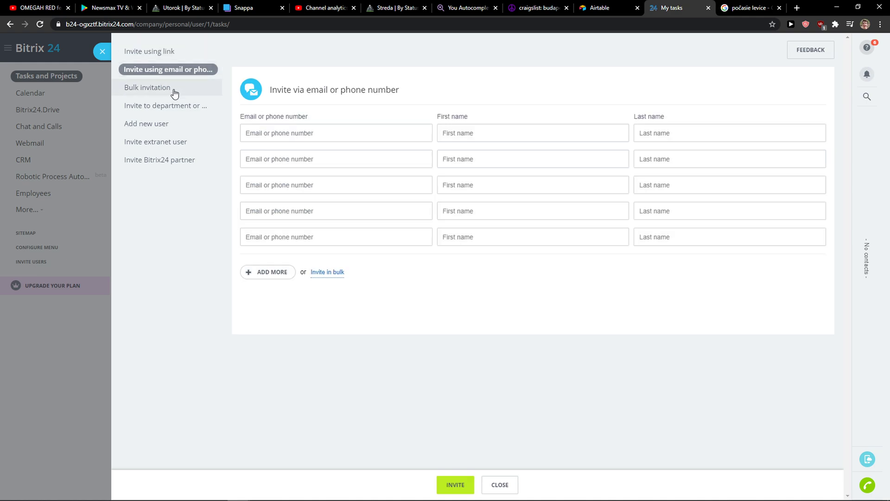
left_click(147, 87)
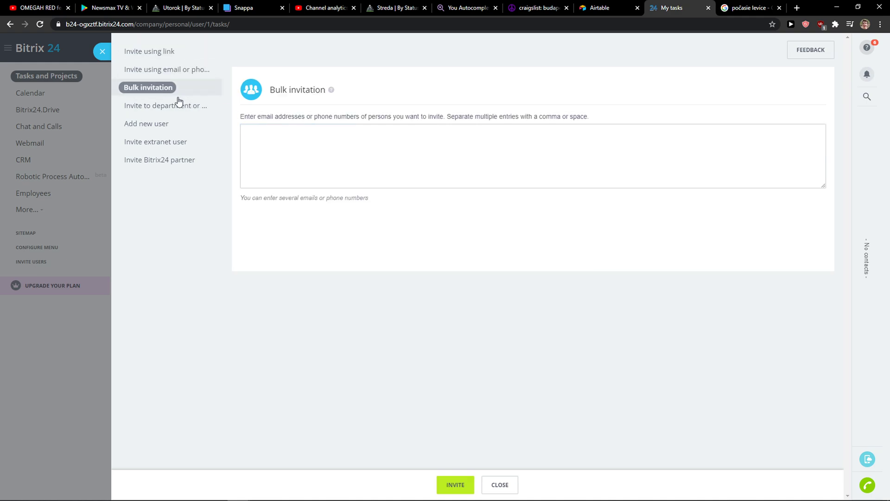
left_click(165, 104)
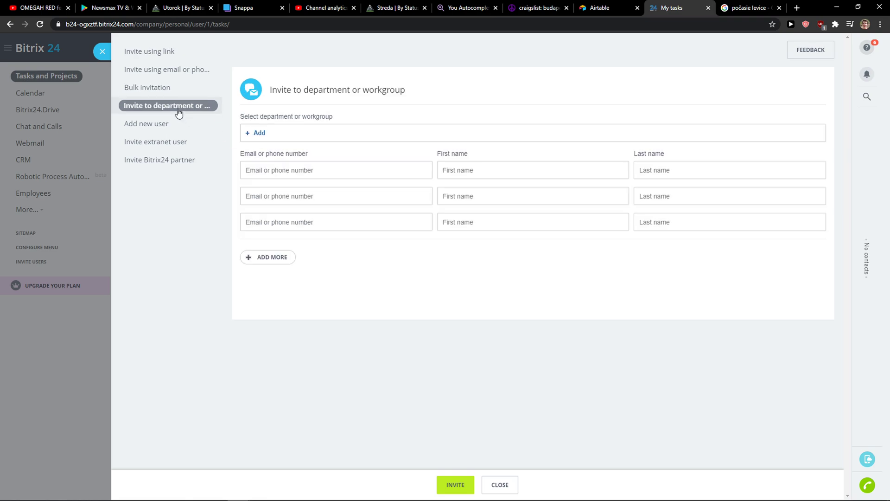
left_click(146, 123)
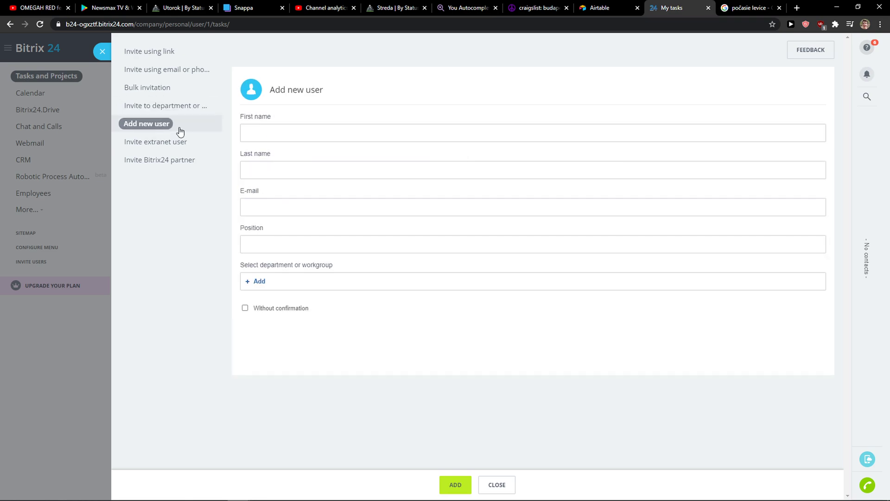
mouse_move(272, 288)
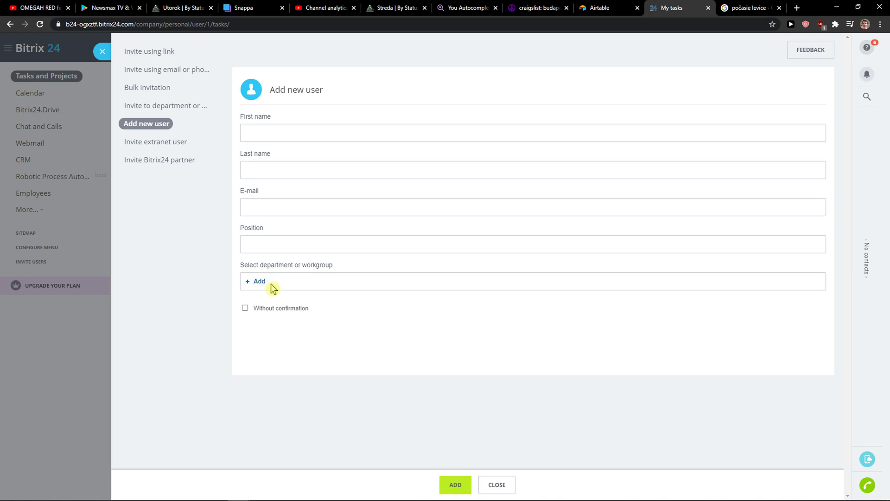
mouse_move(175, 160)
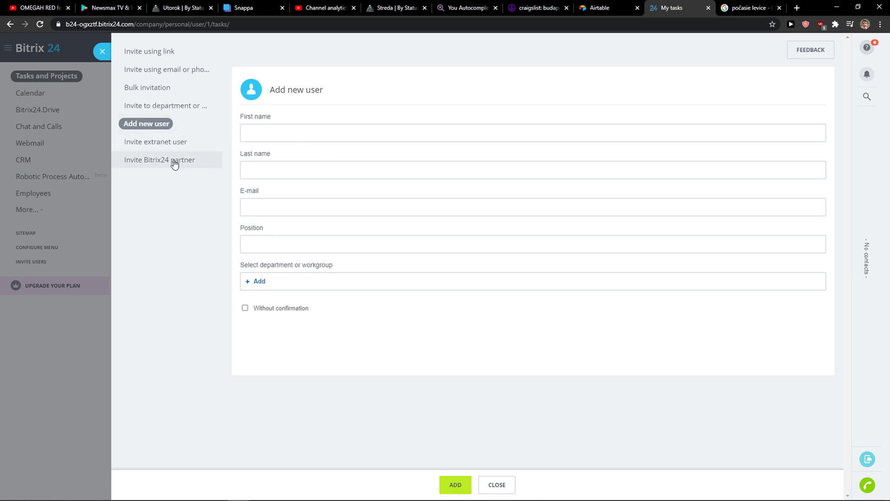
- View the registration-link invite, then return to the email or phone invitation form
left_click(150, 51)
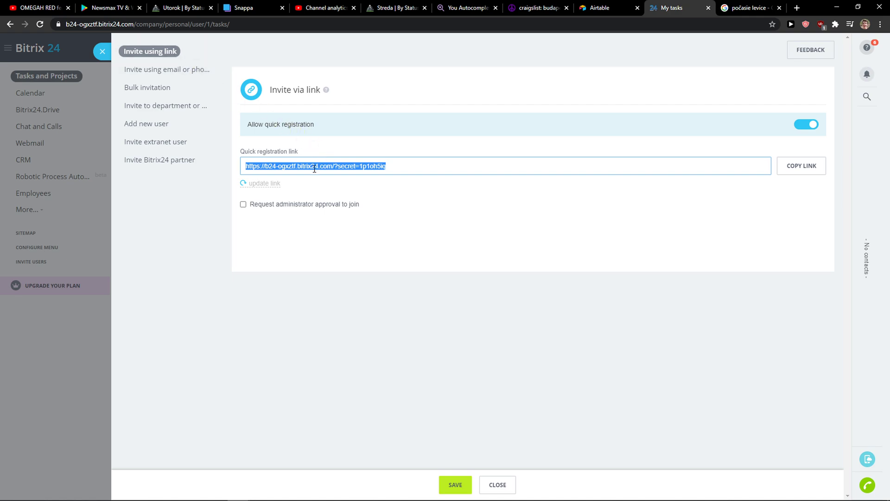
left_click(167, 69)
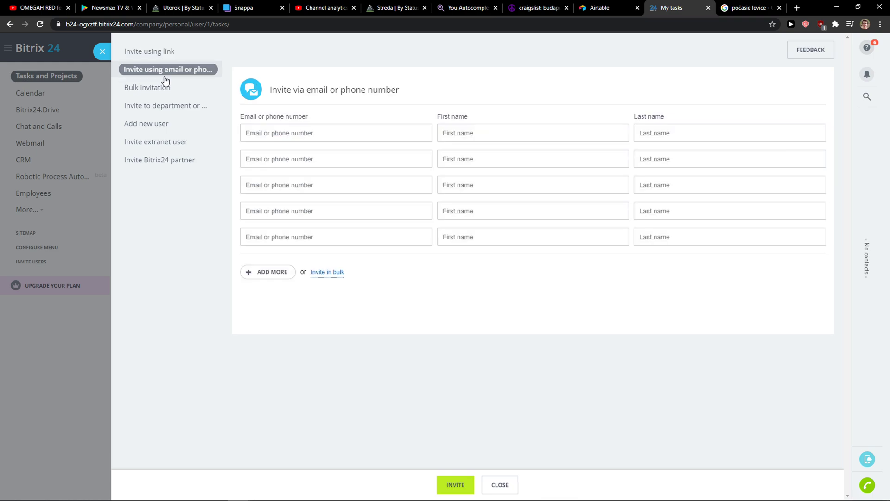
mouse_move(167, 85)
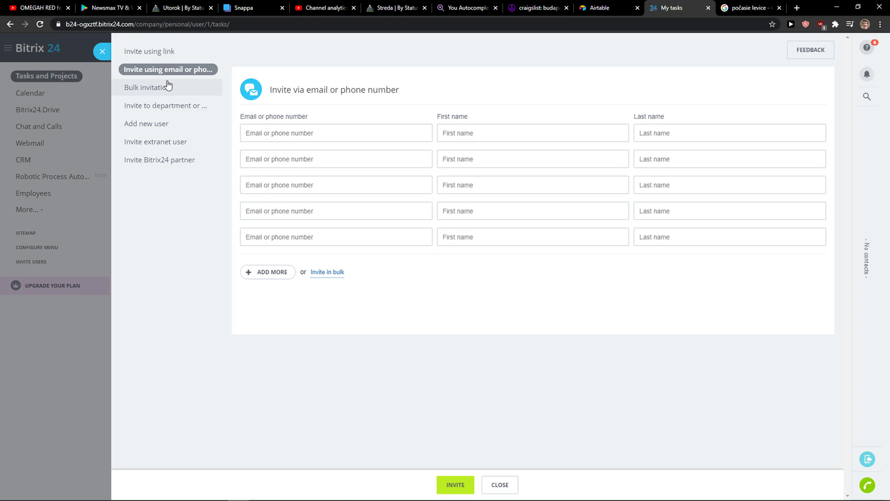
- Close the invite panel, briefly reopen it, and close it again to the My tasks list
left_click(499, 484)
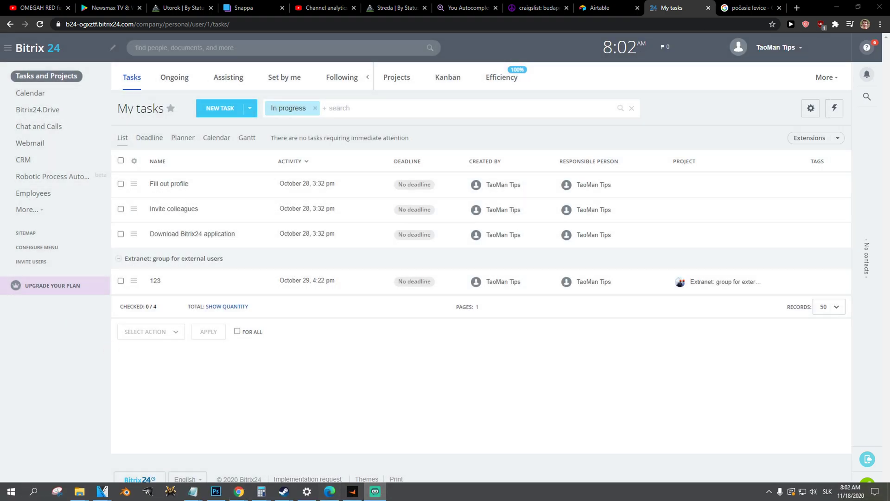
mouse_move(197, 155)
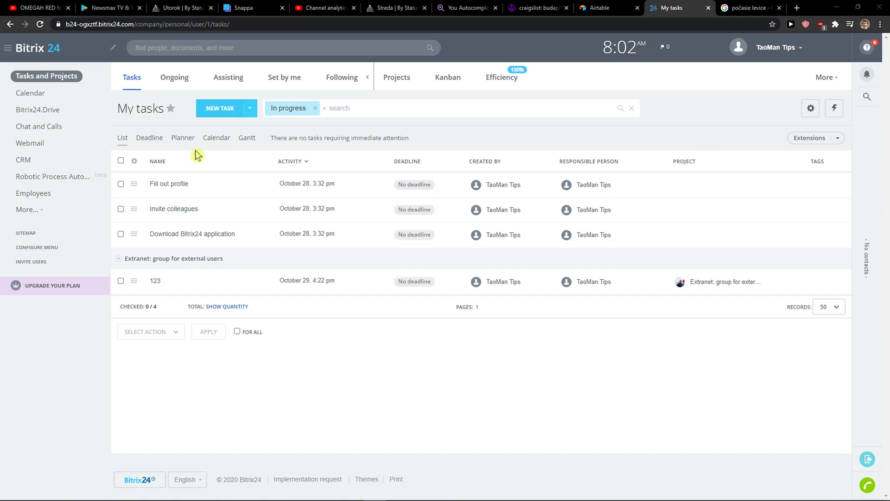
left_click(32, 262)
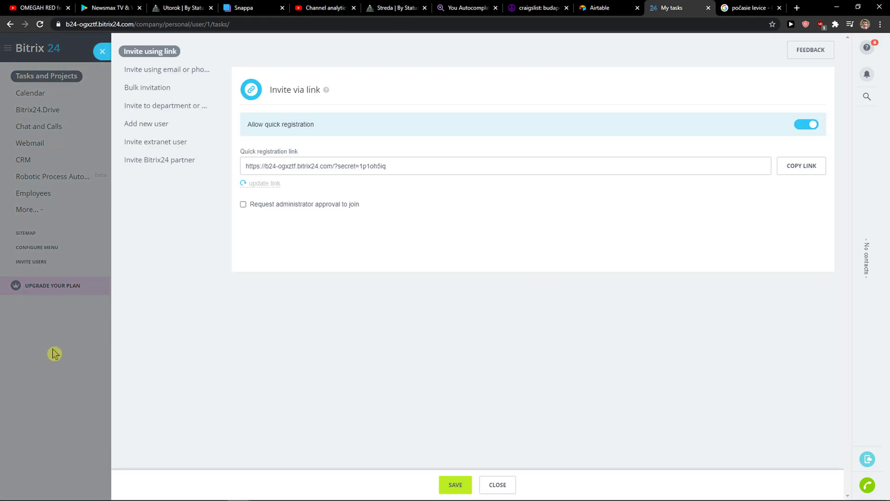
left_click(496, 484)
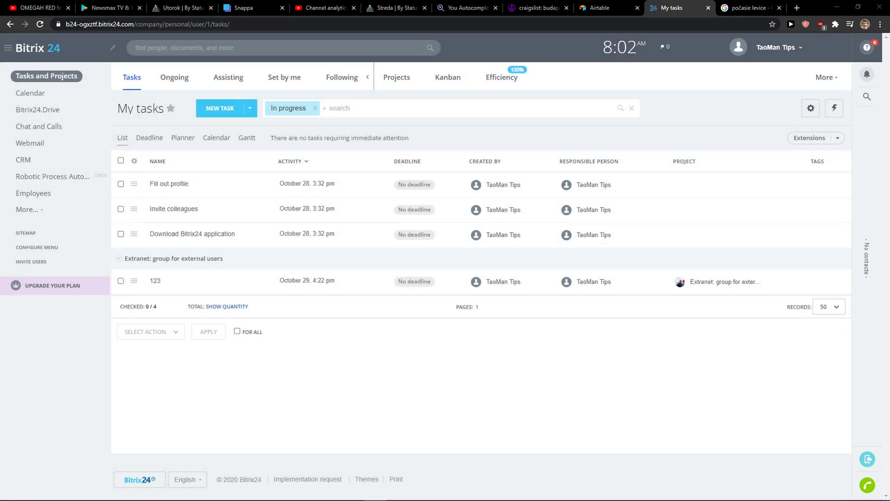